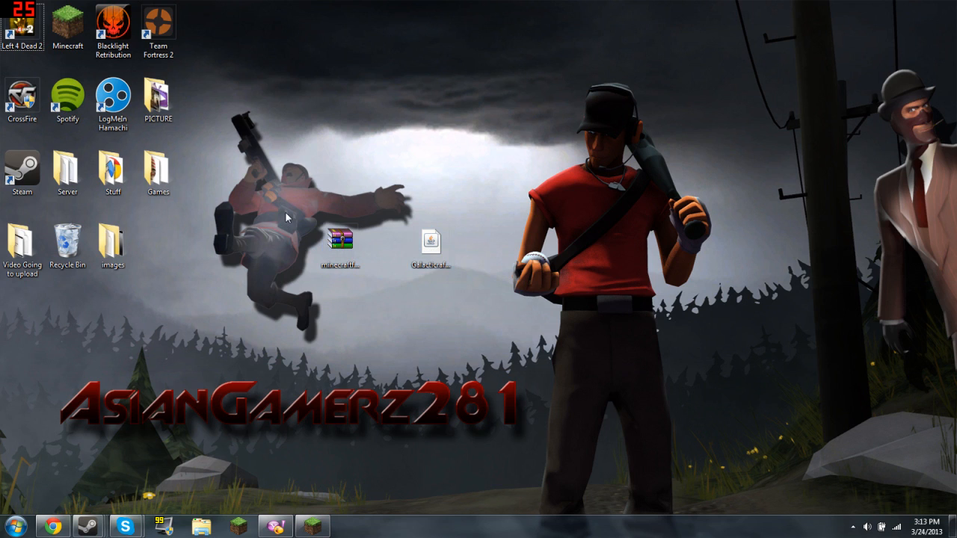
pyautogui.moveTo(531, 283)
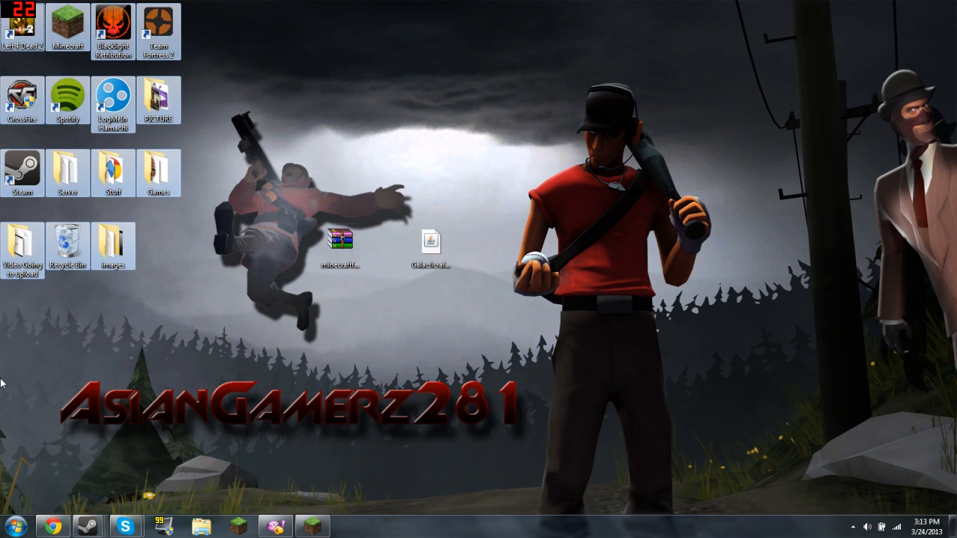
pyautogui.moveTo(373, 489)
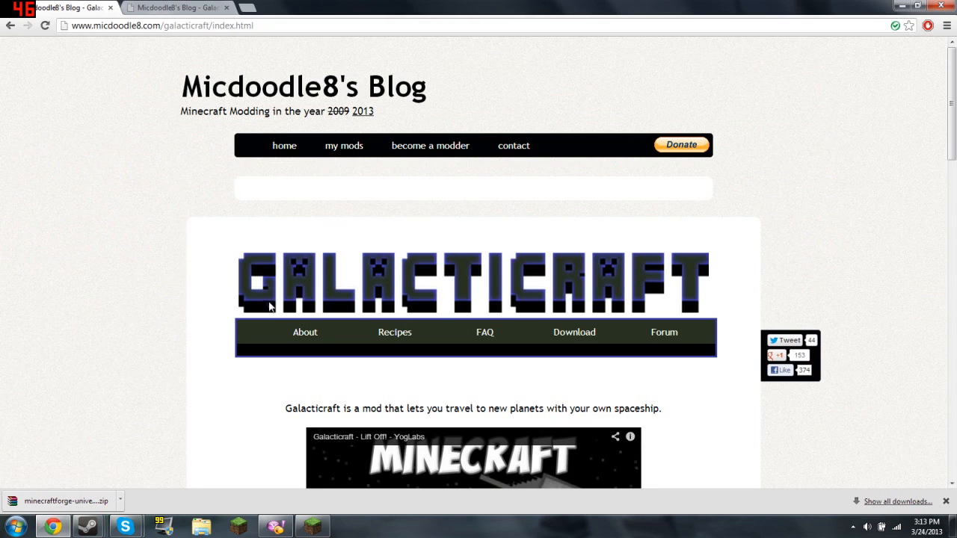
# - Browse the Galacticraft page and open its Download page with the installation guide
pyautogui.scroll(-3)
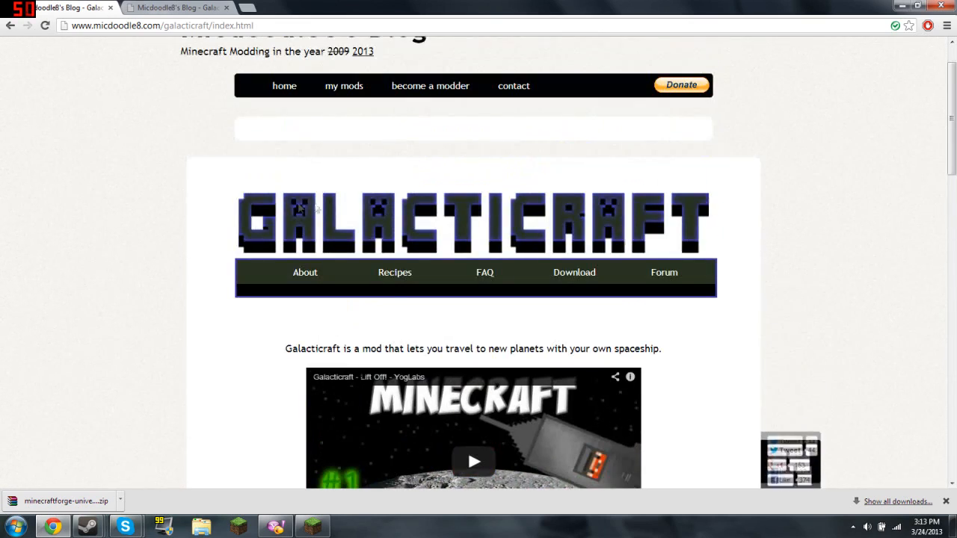
pyautogui.scroll(-3)
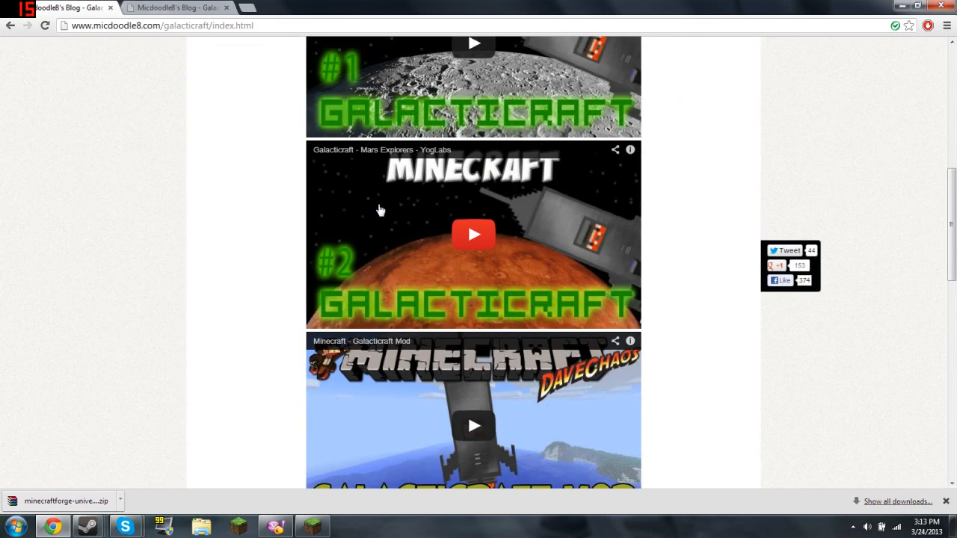
pyautogui.scroll(3)
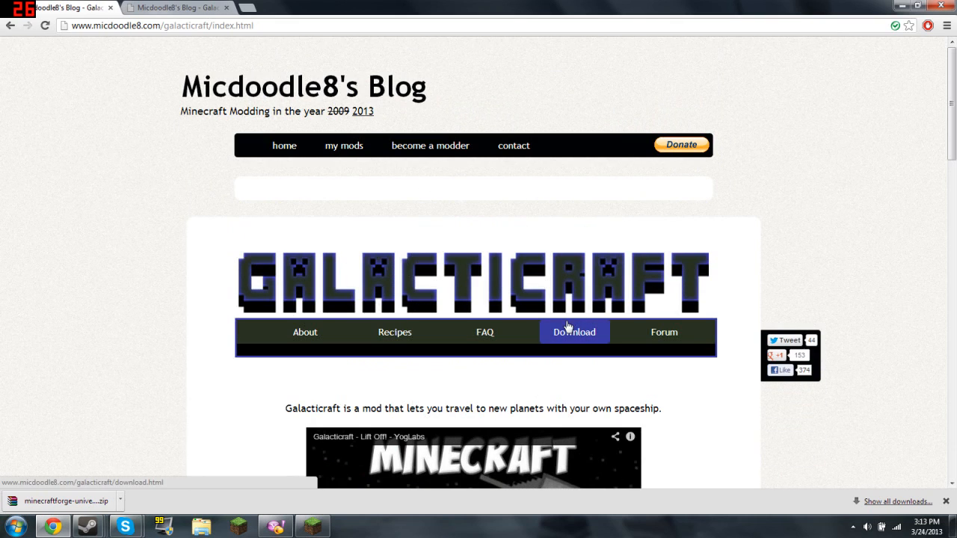
pyautogui.click(574, 332)
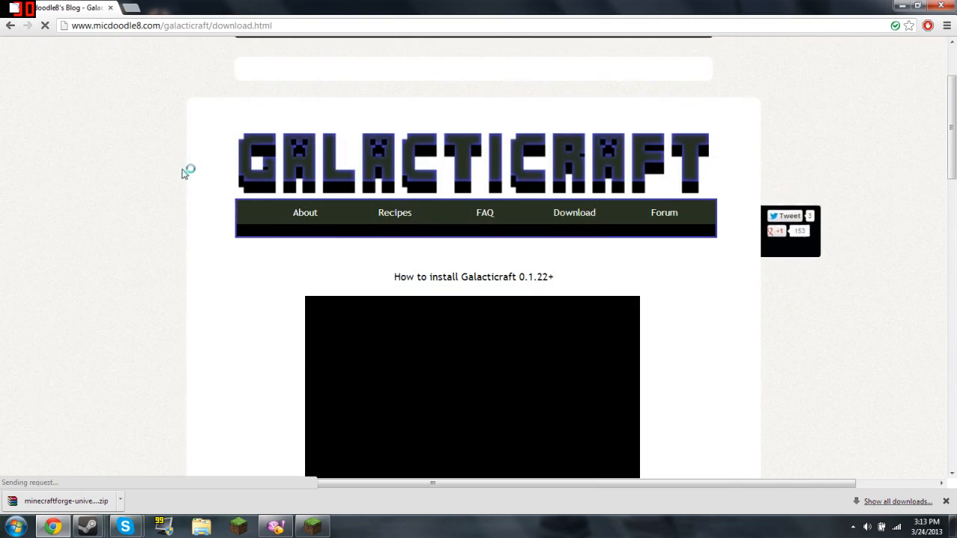
pyautogui.scroll(-3)
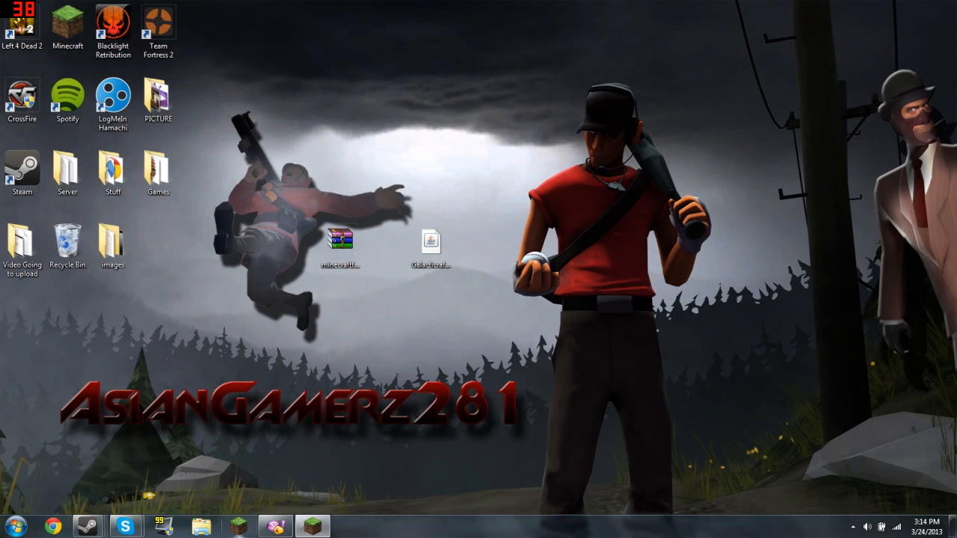
# - Search '%appdata' from the Start menu to reach the Roaming folder
pyautogui.click(15, 526)
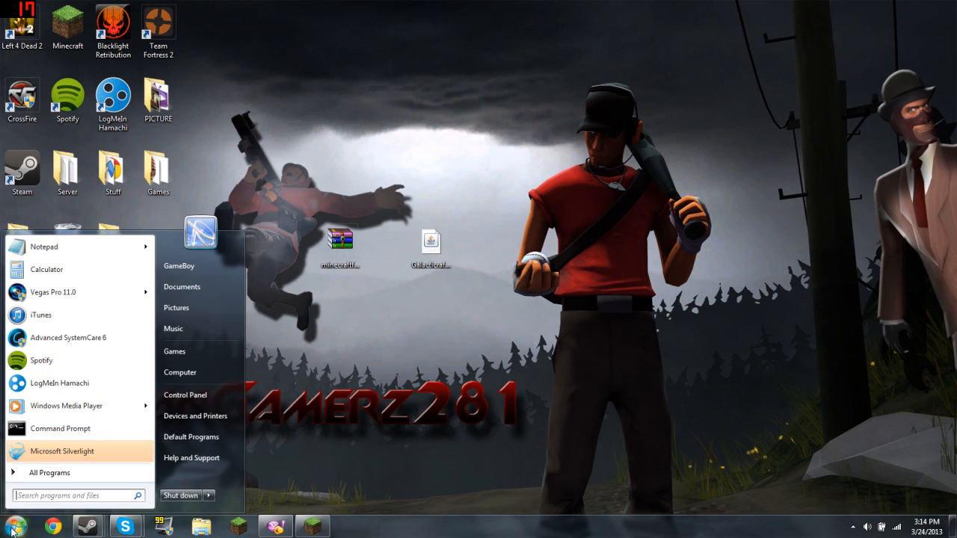
pyautogui.write('%appdata')
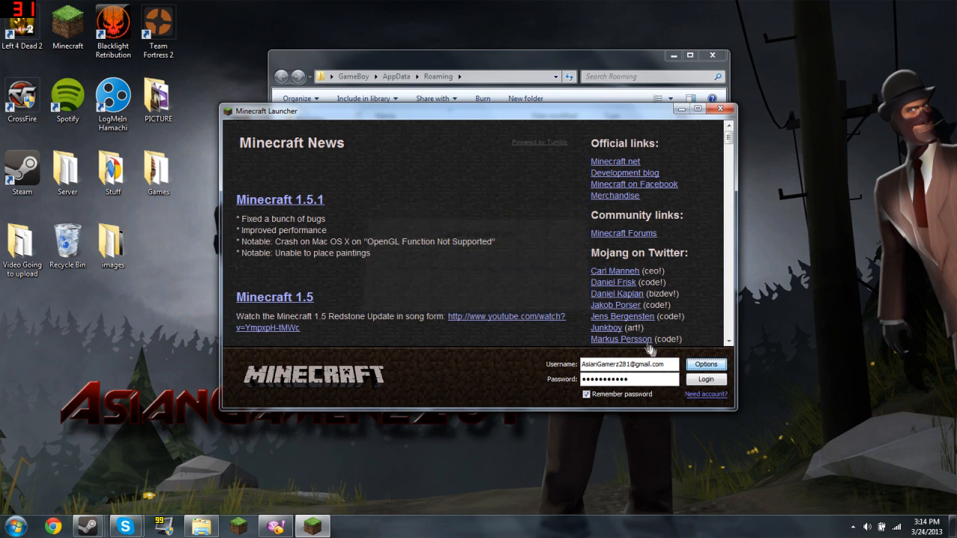
# - Log in to start the Minecraft update and close the Roaming folder window
pyautogui.click(705, 379)
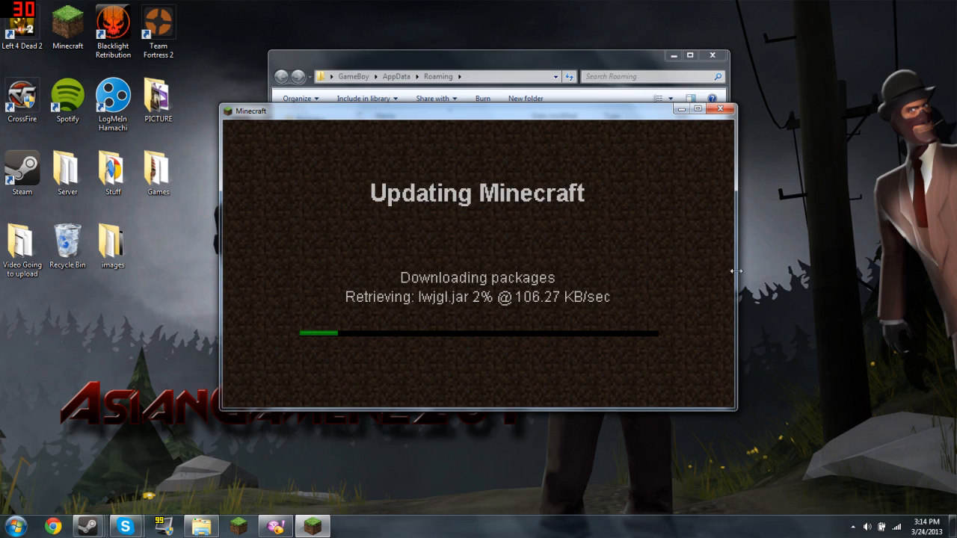
pyautogui.moveTo(712, 56)
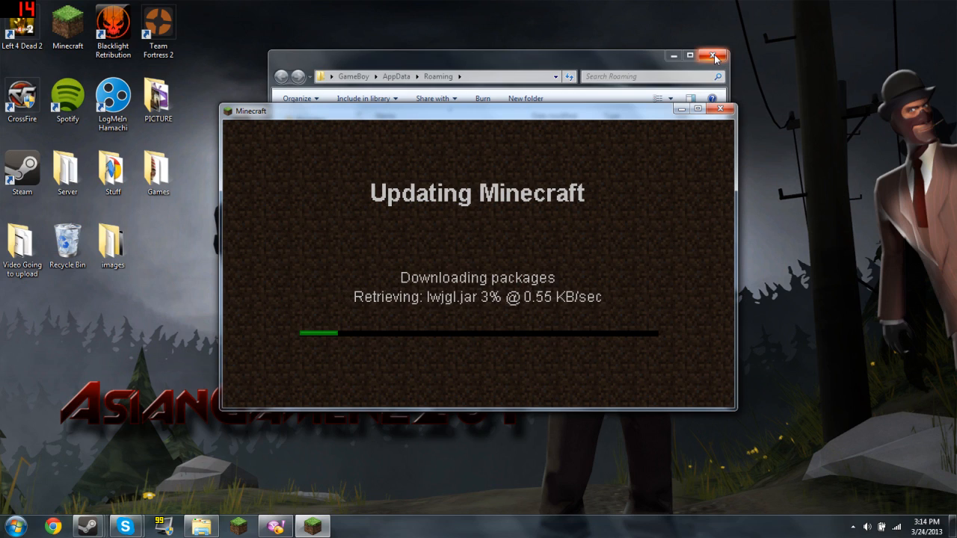
pyautogui.click(713, 56)
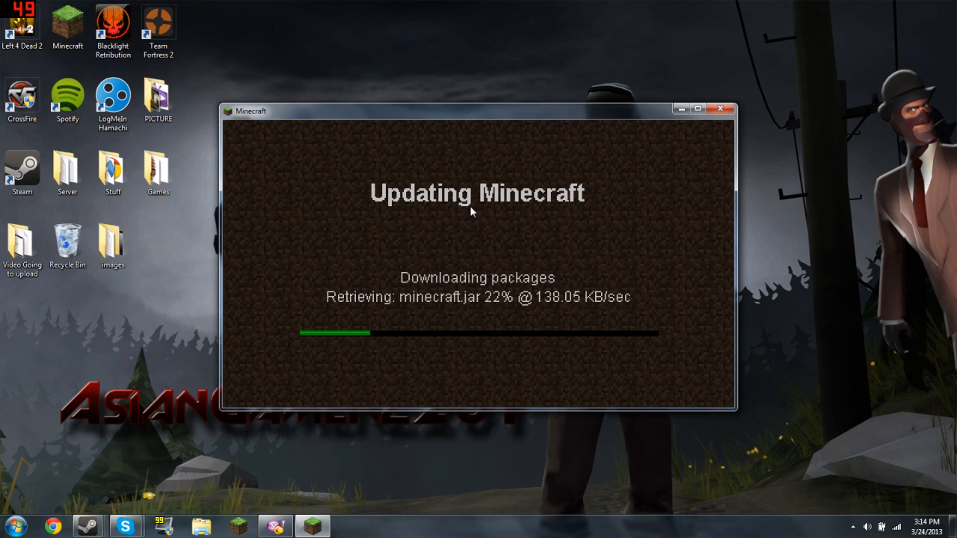
pyautogui.moveTo(492, 247)
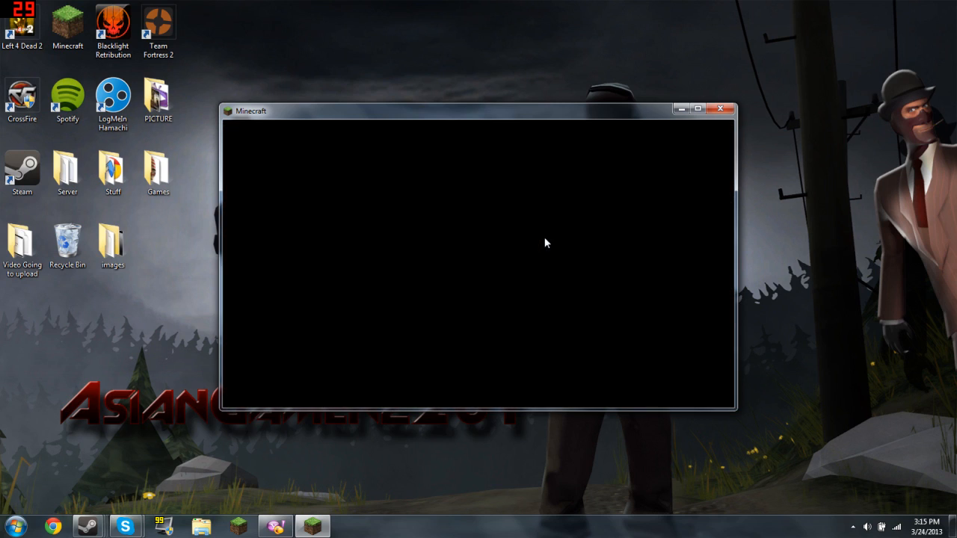
pyautogui.moveTo(458, 295)
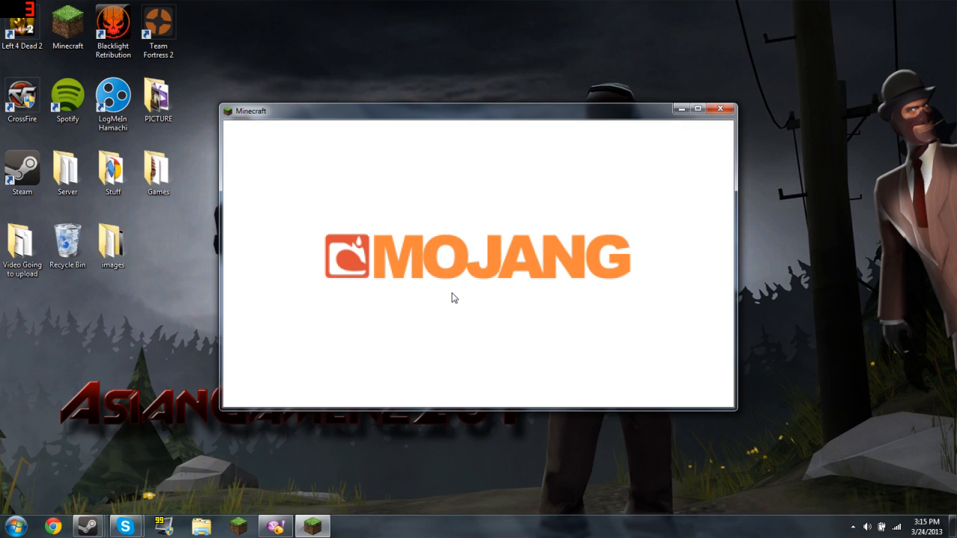
pyautogui.moveTo(465, 266)
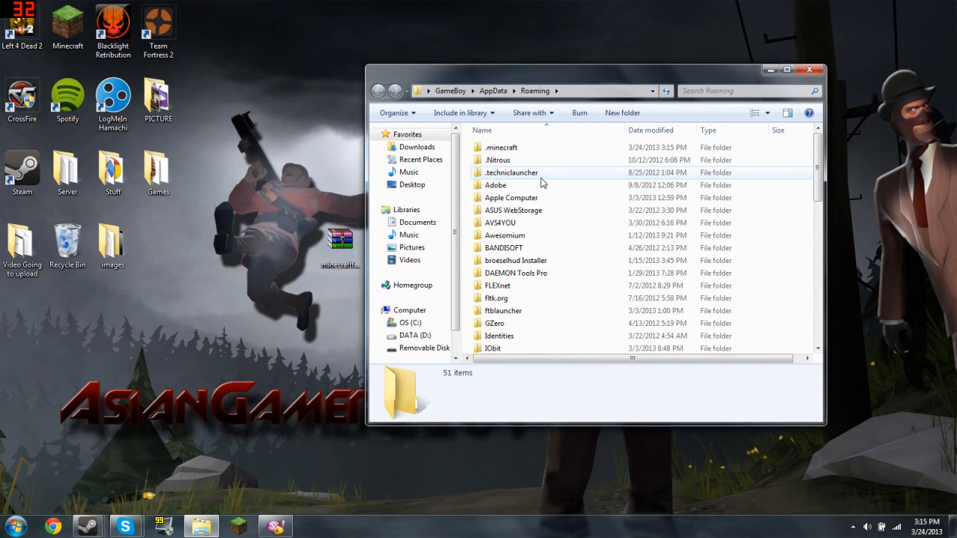
# - Select and open the .minecraft folder in Roaming
pyautogui.click(501, 147)
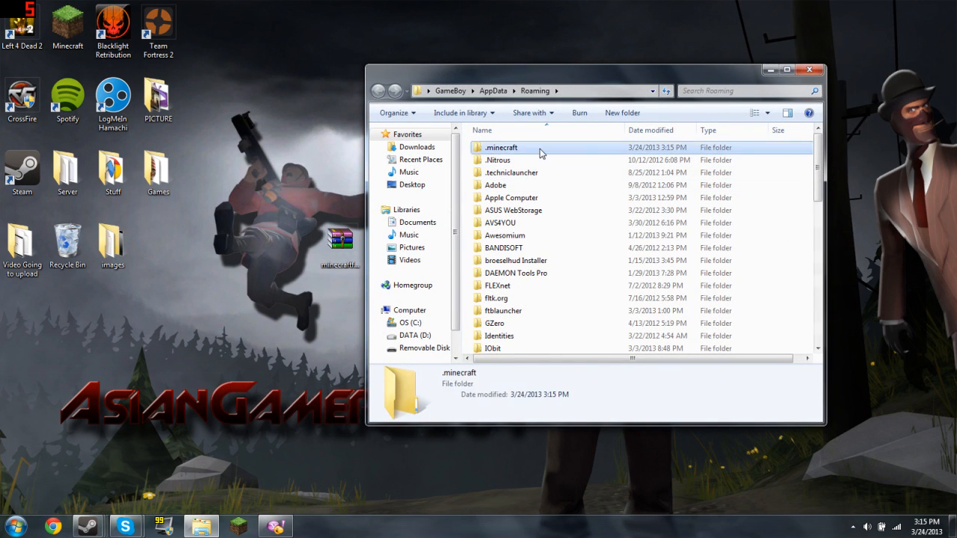
pyautogui.doubleClick(500, 147)
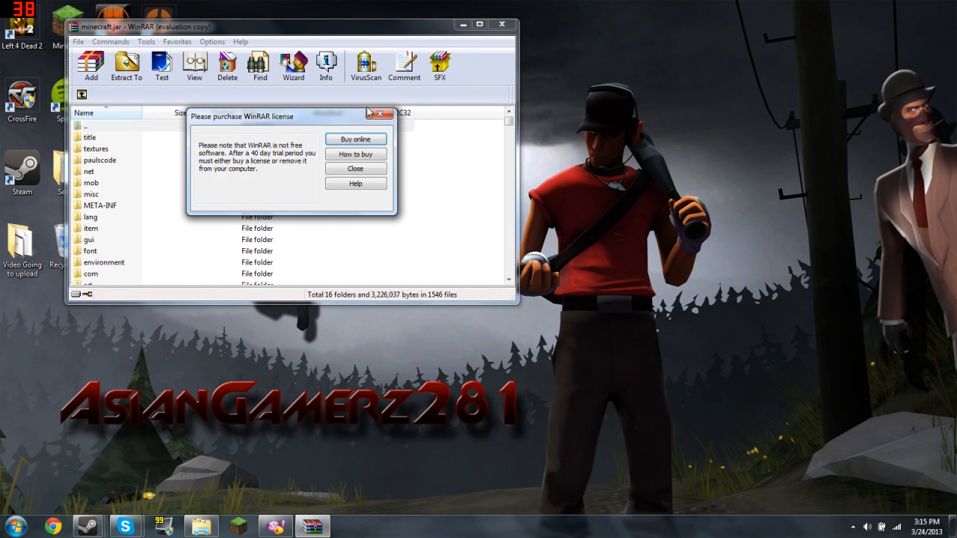
# - Dismiss the license reminder, add the Forge files into minecraft.jar, and close both archives
pyautogui.click(355, 168)
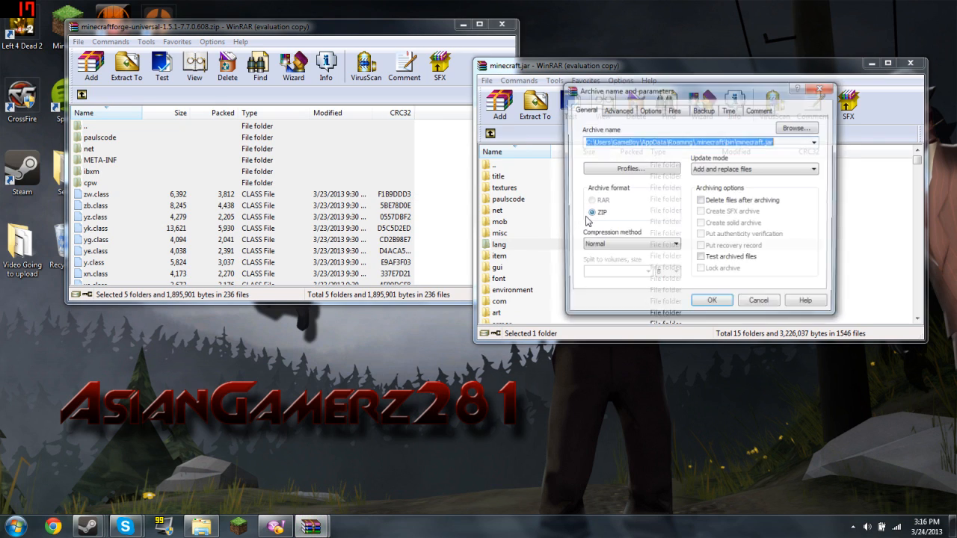
pyautogui.click(711, 299)
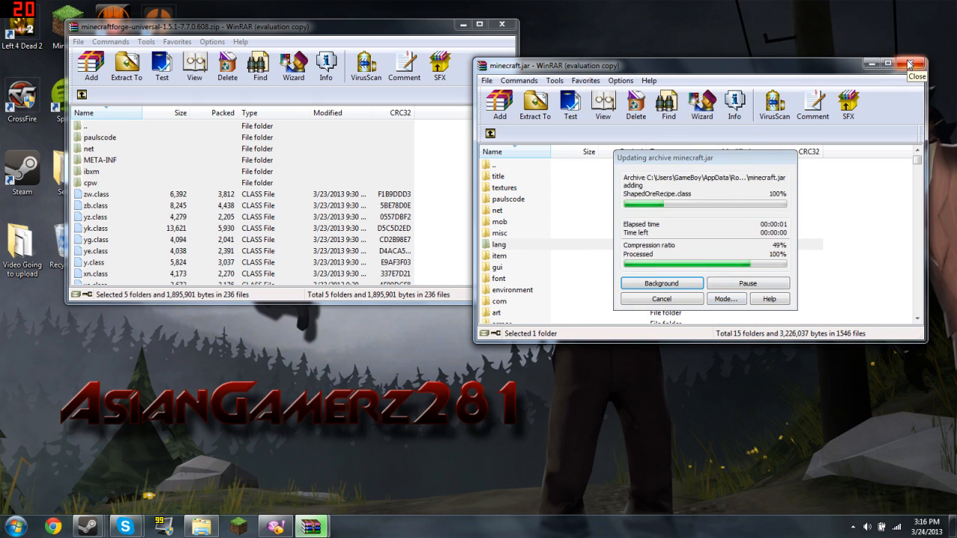
pyautogui.click(910, 64)
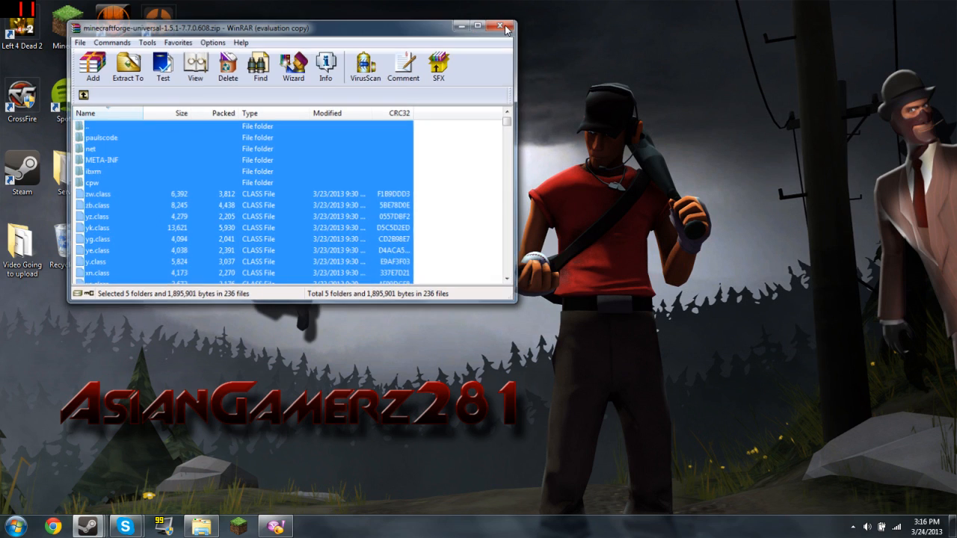
pyautogui.click(500, 27)
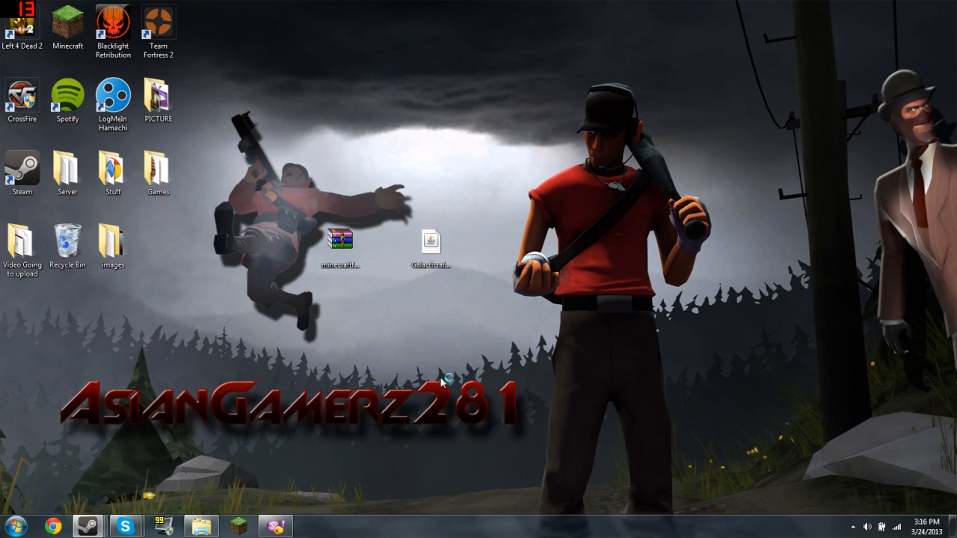
pyautogui.moveTo(293, 206)
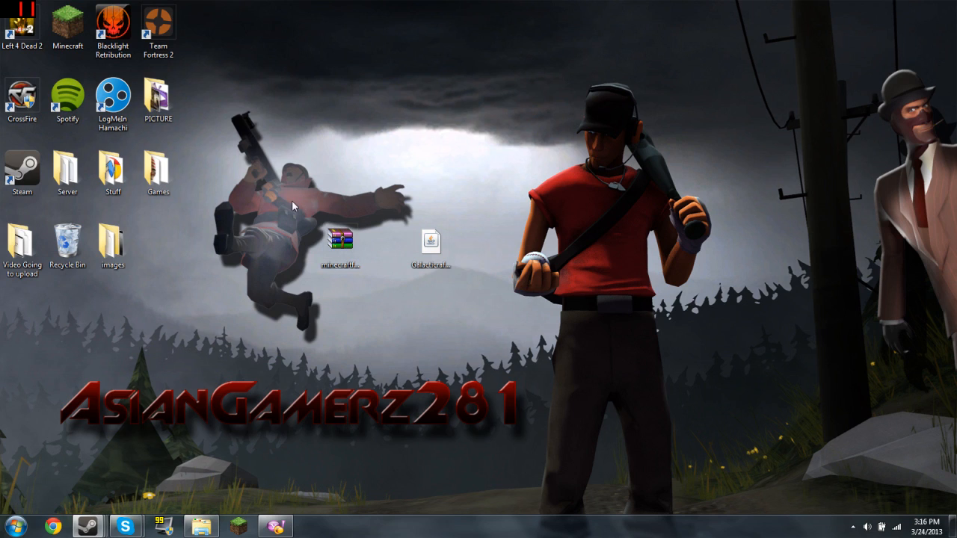
pyautogui.moveTo(313, 225)
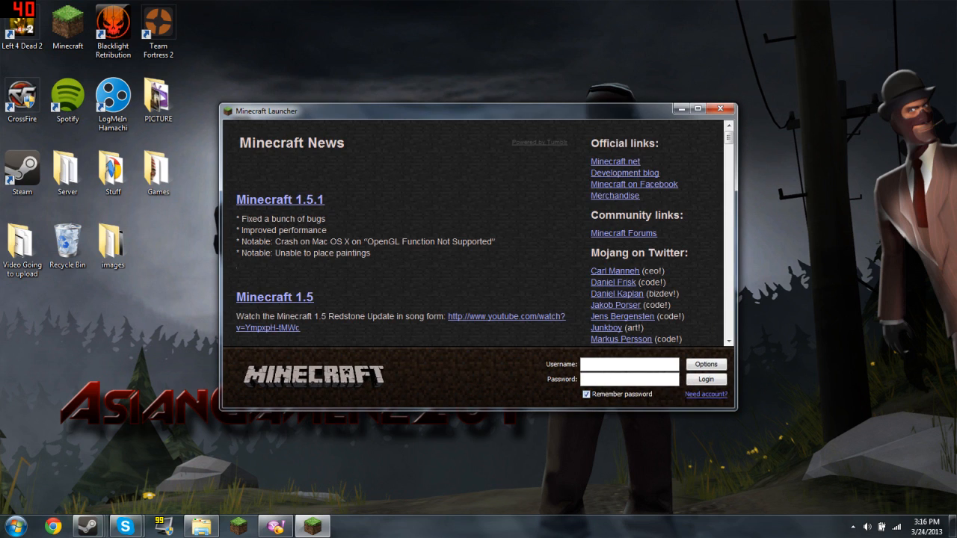
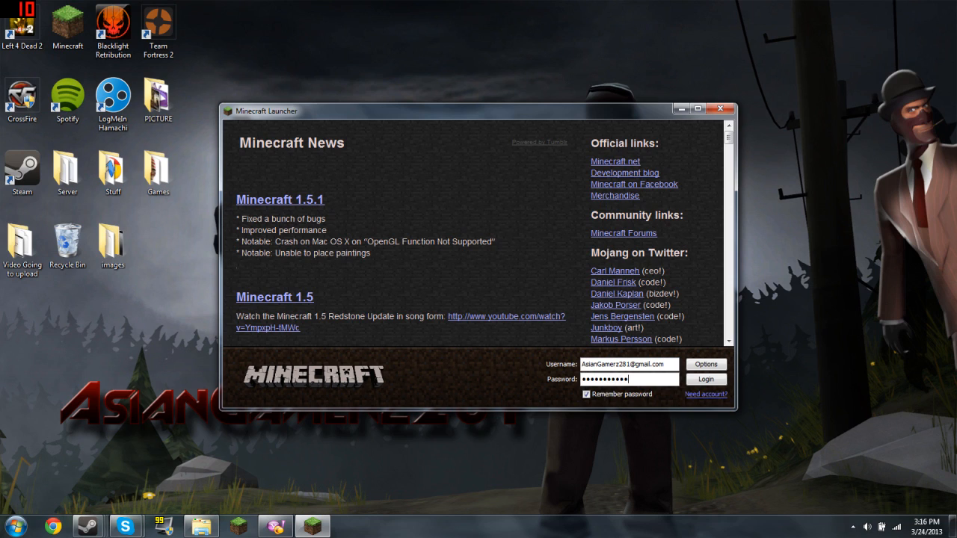
# - Enter the account username and password, then log in to launch Minecraft
pyautogui.click(705, 379)
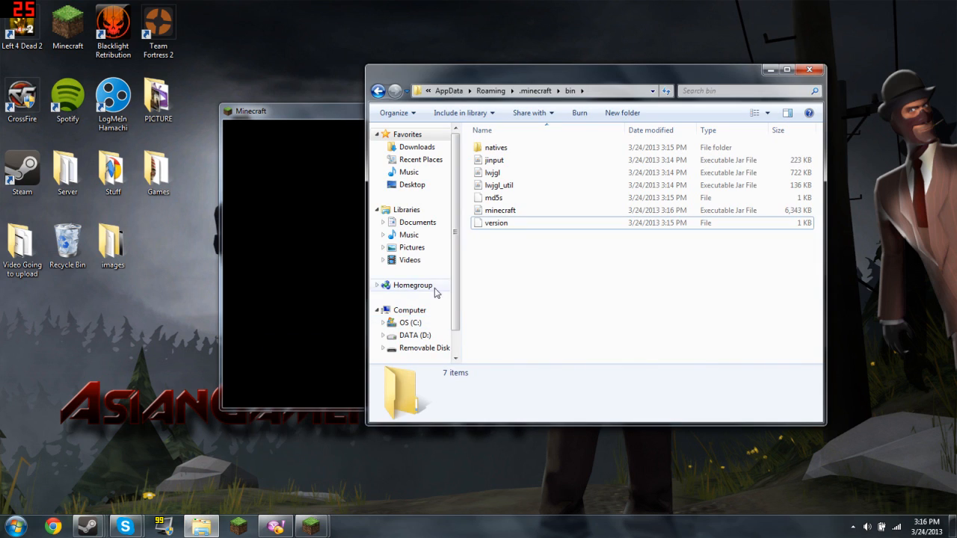
# - Go up to the .minecraft folder and move the blank game window aside
pyautogui.click(535, 90)
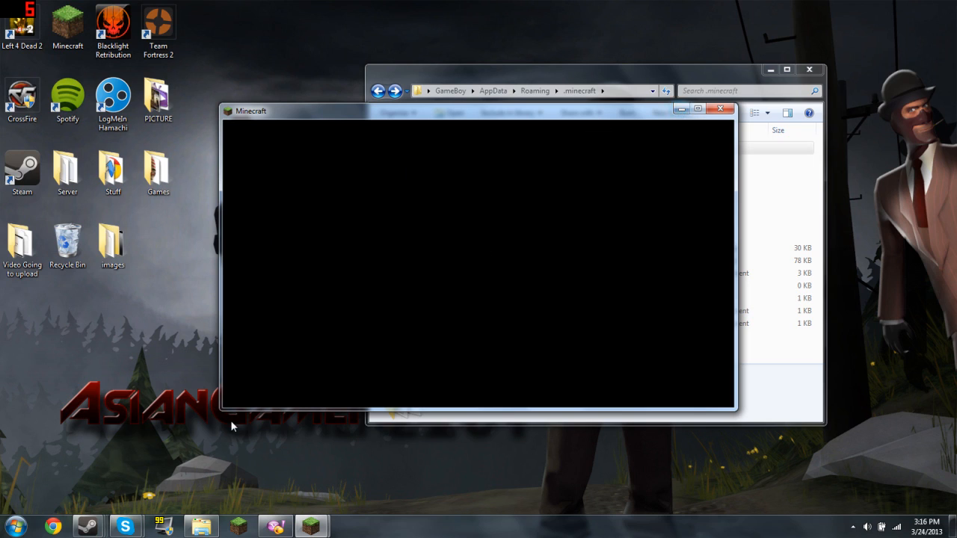
pyautogui.moveTo(374, 112)
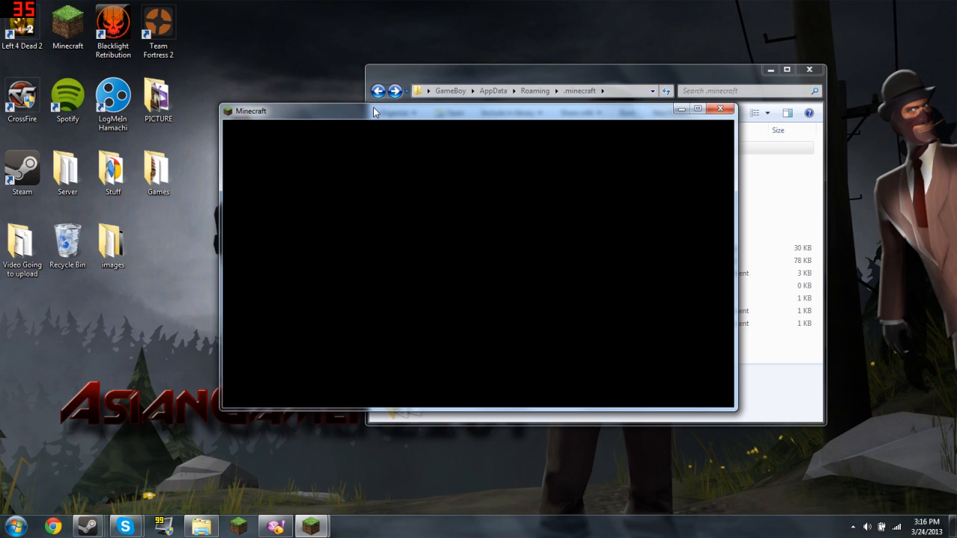
pyautogui.moveTo(251, 111); pyautogui.dragTo(200, 127)
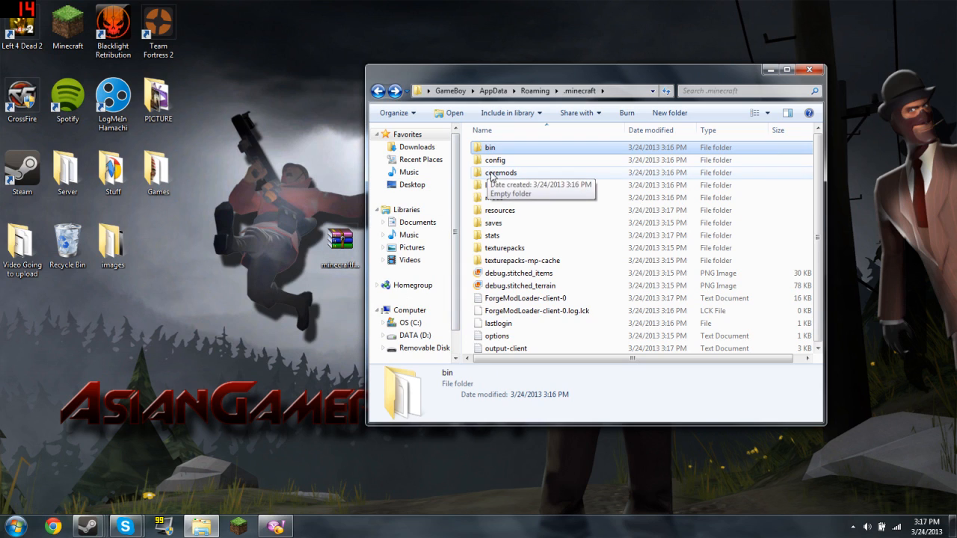
# - Open the coremods folder inside .minecraft
pyautogui.doubleClick(500, 172)
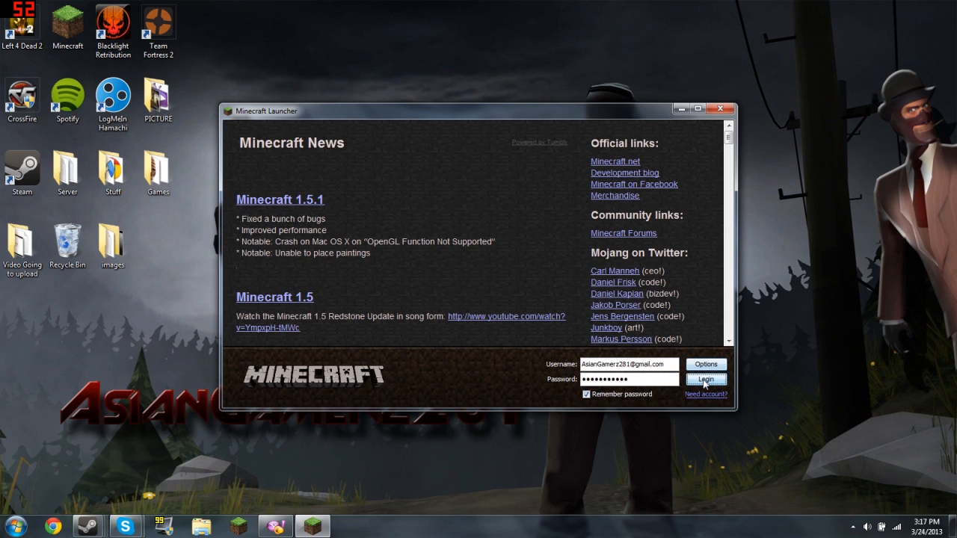
# - Log in with the saved credentials to bring up the Mojang splash
pyautogui.click(705, 379)
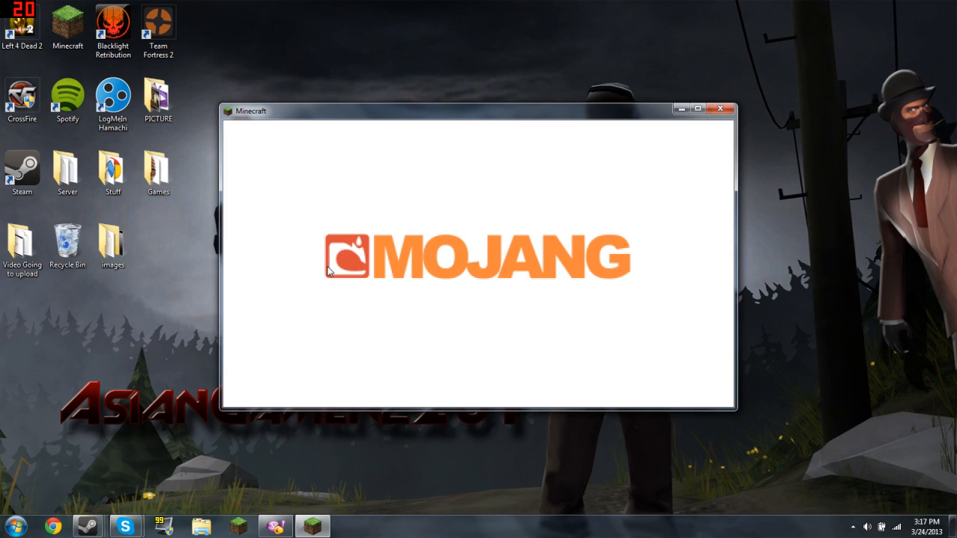
pyautogui.moveTo(305, 269)
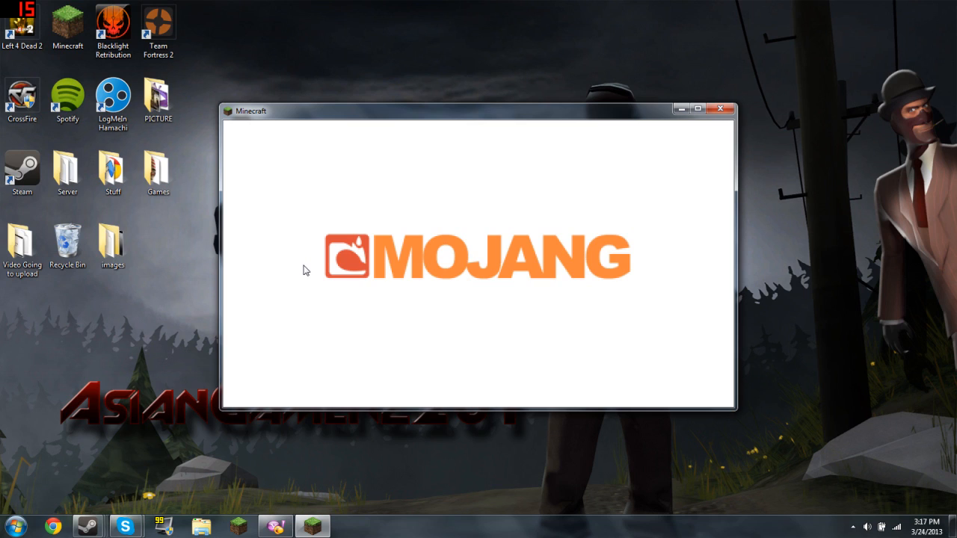
pyautogui.moveTo(327, 235)
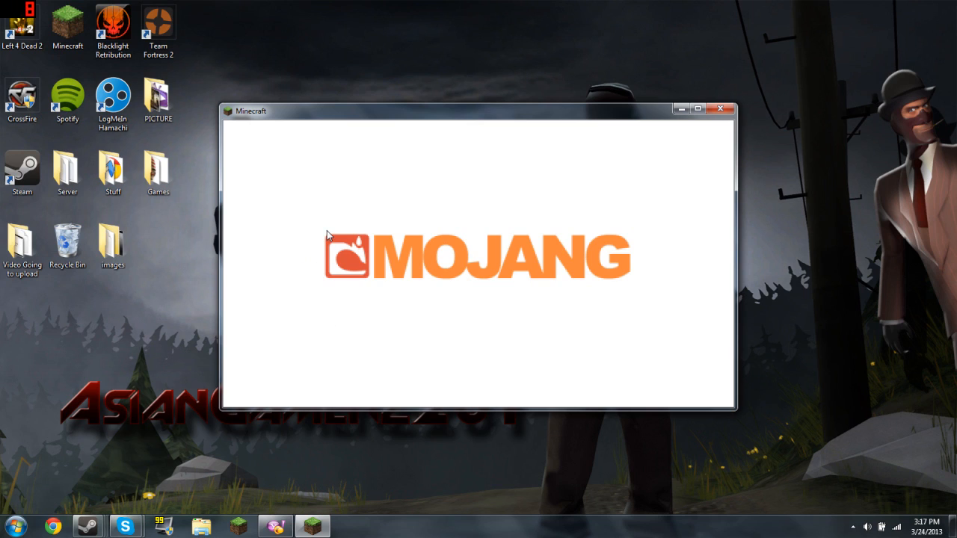
pyautogui.moveTo(332, 265)
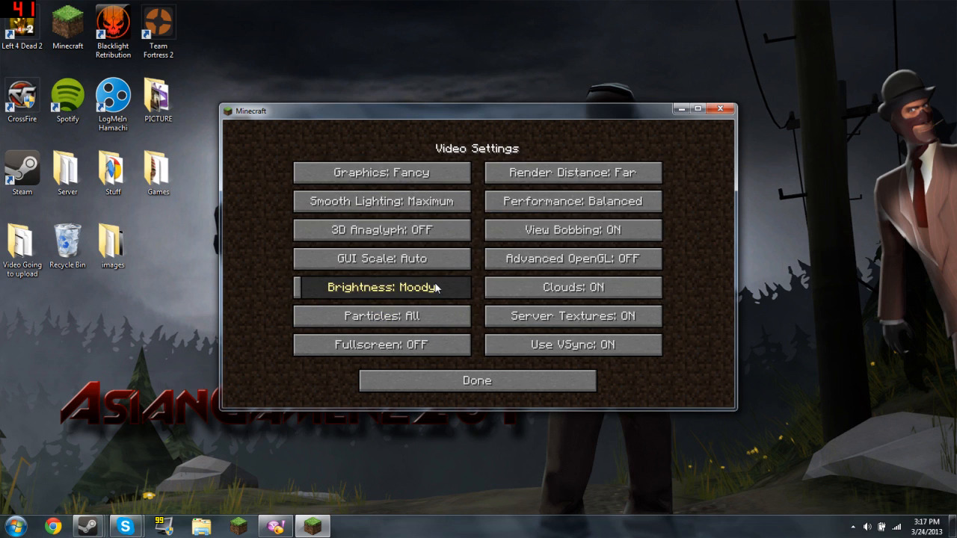
# - Back out of Video Settings, Multiplayer and Options to reach the Forge title menu
pyautogui.click(477, 380)
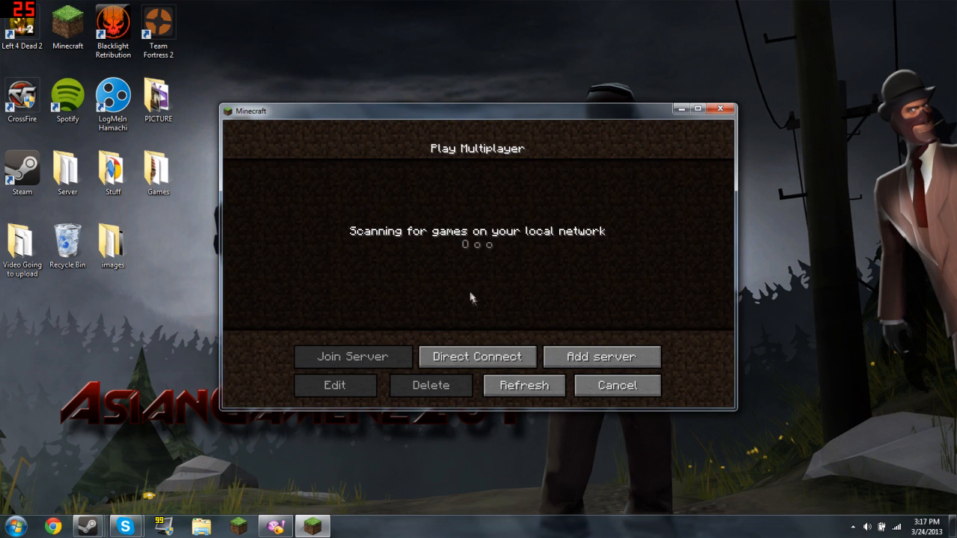
pyautogui.click(616, 385)
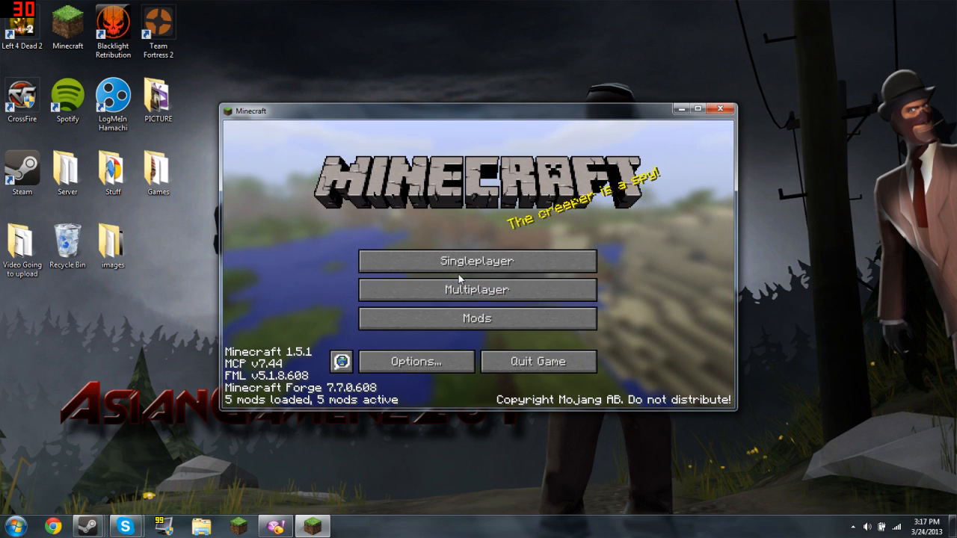
pyautogui.click(415, 361)
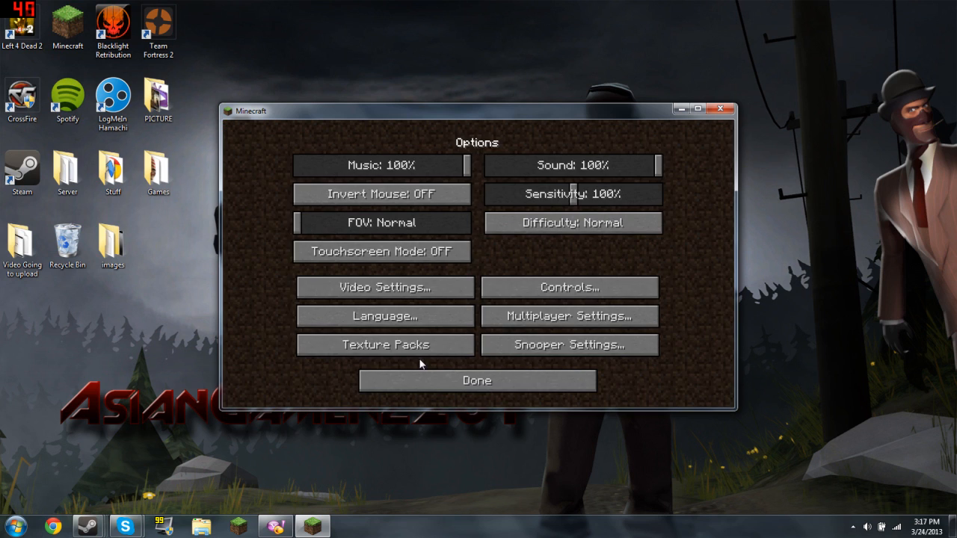
pyautogui.click(477, 380)
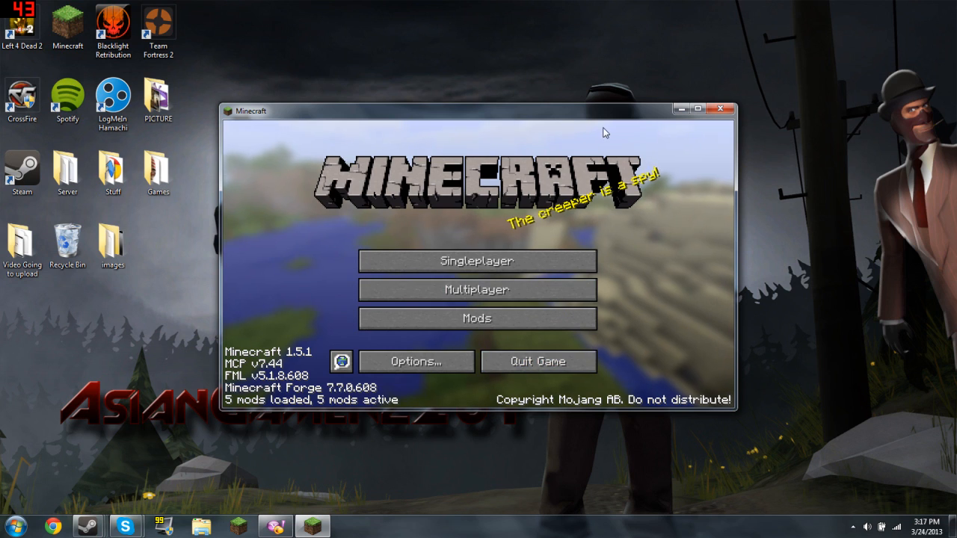